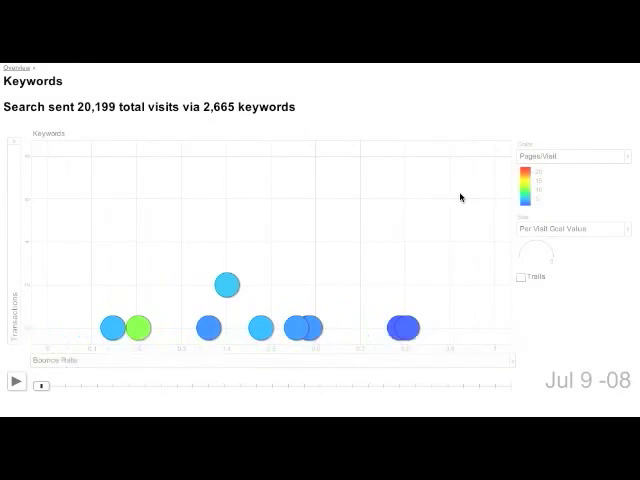
Colour the bubbles by % New Visits, then return to the standard Keywords report with its Visits graph.
{"action": "left_click", "coordinate": [578, 156]}
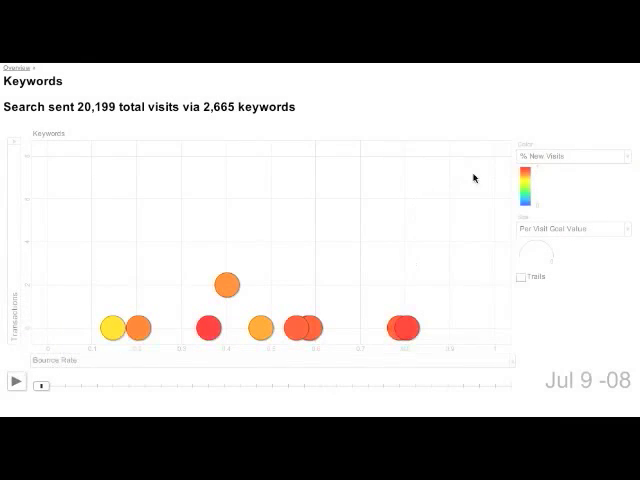
{"action": "left_click", "coordinate": [572, 228]}
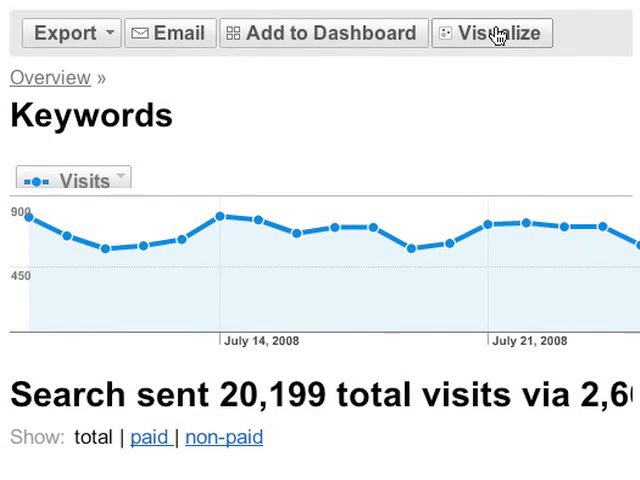
Visualize the filtered 'shirt' keywords as a motion chart of Visits against Pages/Visit.
{"action": "left_click", "coordinate": [492, 32]}
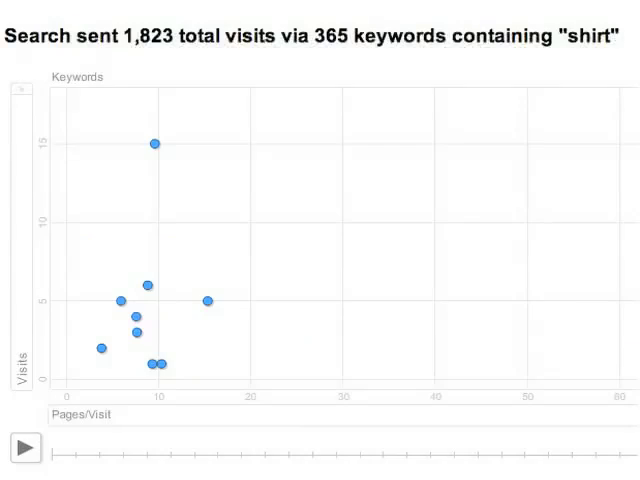
{"action": "mouse_move", "coordinate": [156, 144]}
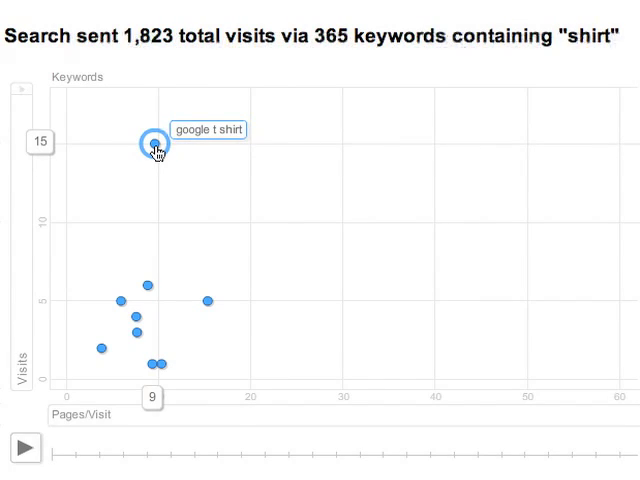
{"action": "mouse_move", "coordinate": [208, 308]}
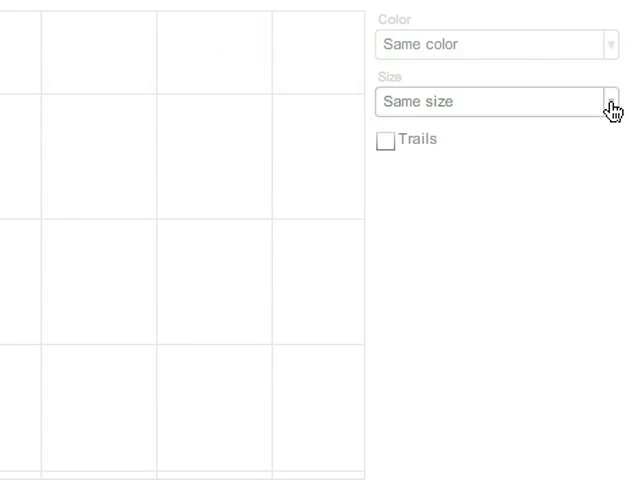
Size the motion chart's bubbles by Goal Conversion Rate.
{"action": "left_click", "coordinate": [494, 100]}
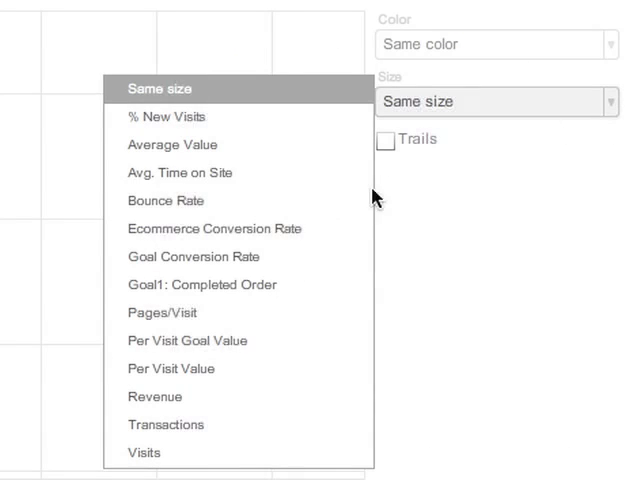
{"action": "left_click", "coordinate": [204, 256]}
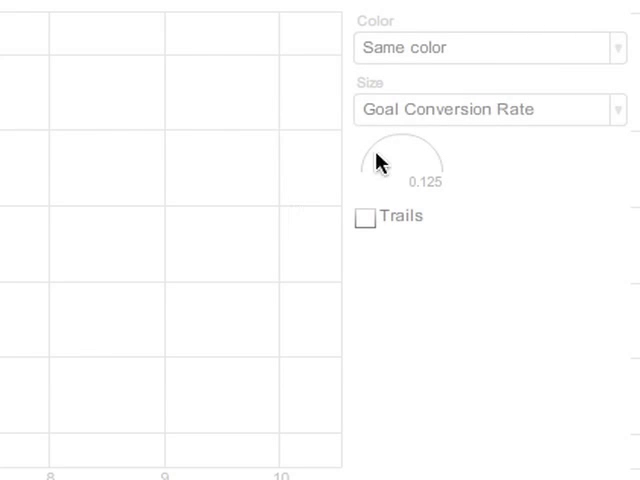
{"action": "left_click", "coordinate": [488, 48]}
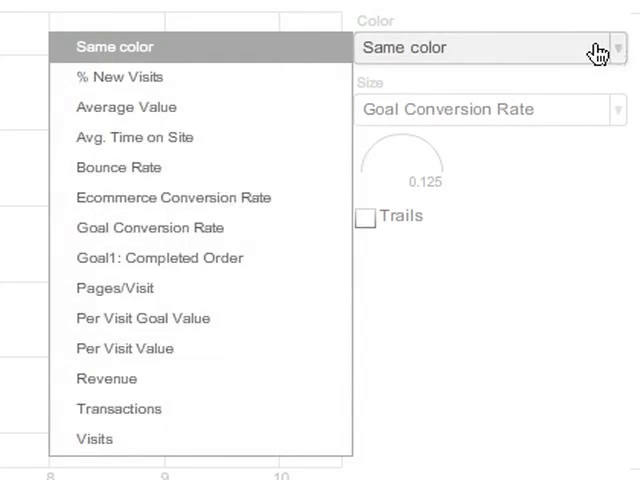
Colour the bubbles by % New Visits and single out the google t shirt bubble.
{"action": "left_click", "coordinate": [120, 76]}
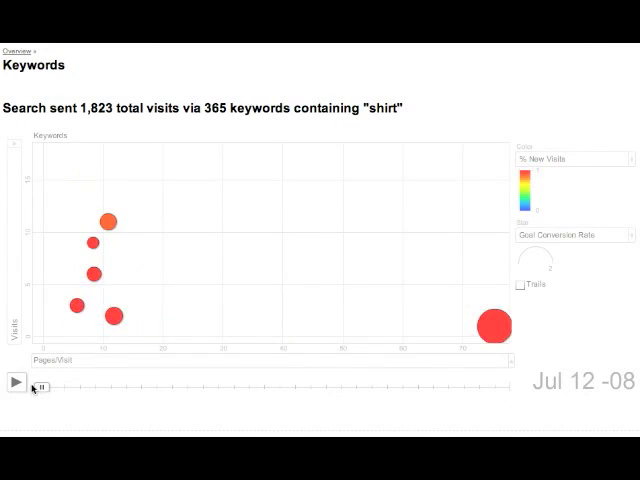
{"action": "mouse_move", "coordinate": [492, 328]}
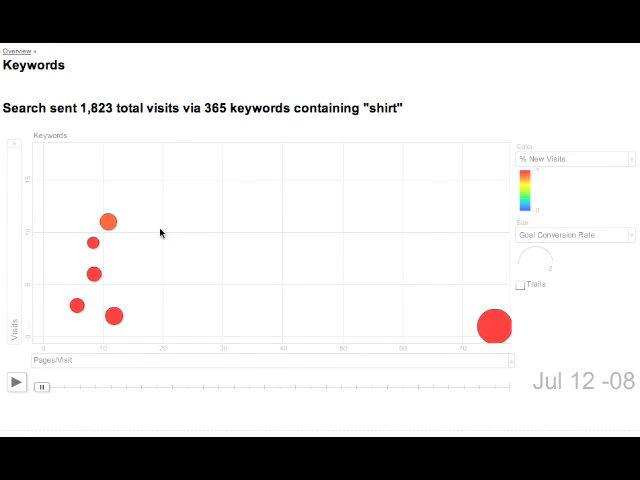
{"action": "mouse_move", "coordinate": [108, 220]}
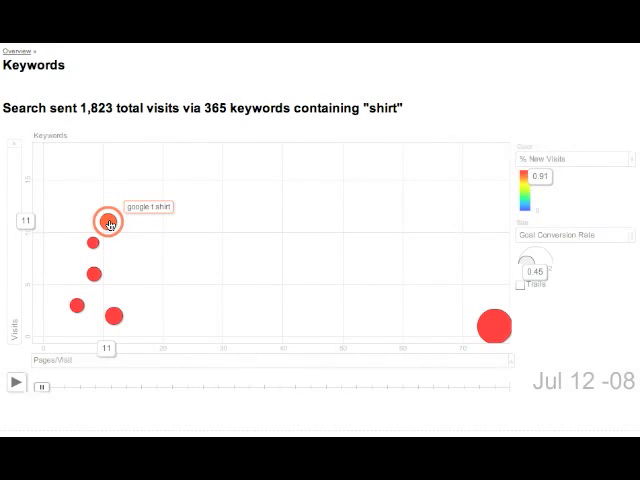
{"action": "left_click", "coordinate": [12, 382]}
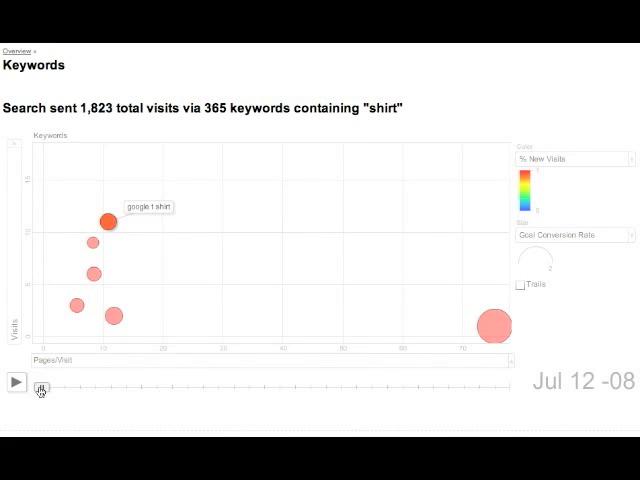
Play the motion chart forward so the bubbles animate from mid-July into August 2008.
{"action": "left_click", "coordinate": [14, 382]}
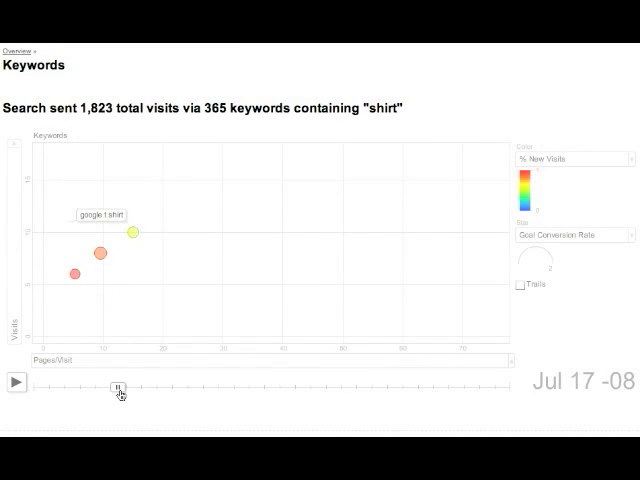
{"action": "left_click", "coordinate": [14, 382]}
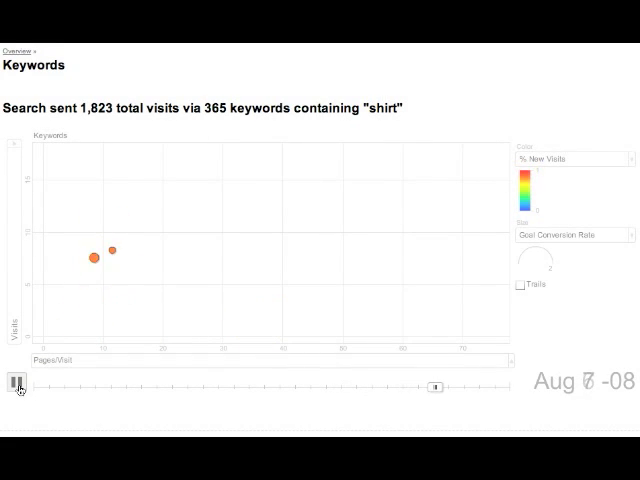
Follow the google t shirts bubble with trails and drag the timeline to replay its path from mid-July 2008.
{"action": "left_click", "coordinate": [12, 384]}
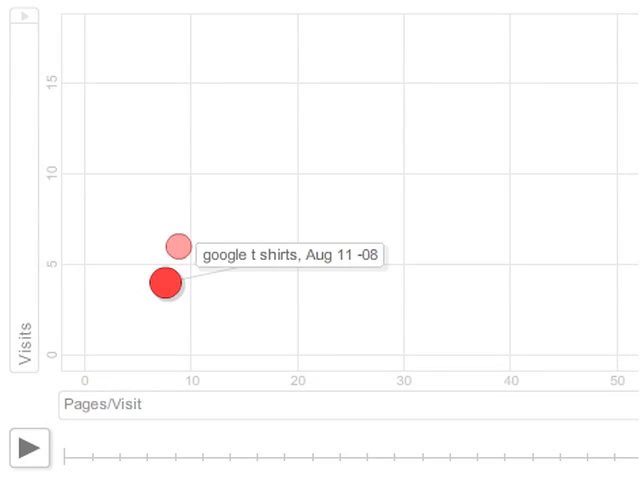
{"action": "left_click", "coordinate": [28, 448]}
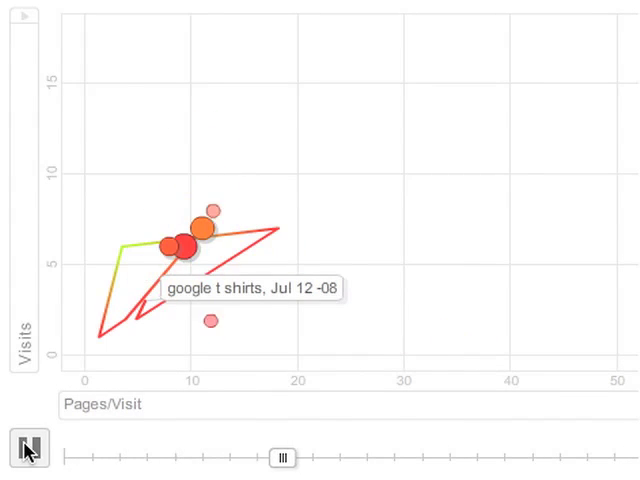
{"action": "left_click_drag", "start_coordinate": [282, 456], "coordinate": [558, 456]}
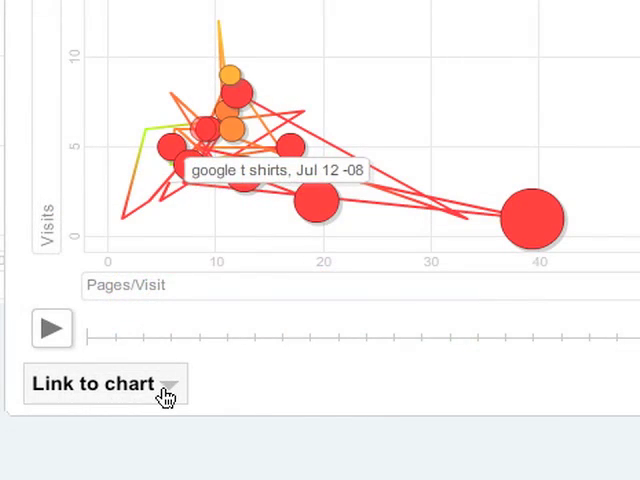
Reveal the Link to chart URL that reloads the motion chart with these settings.
{"action": "left_click", "coordinate": [102, 384]}
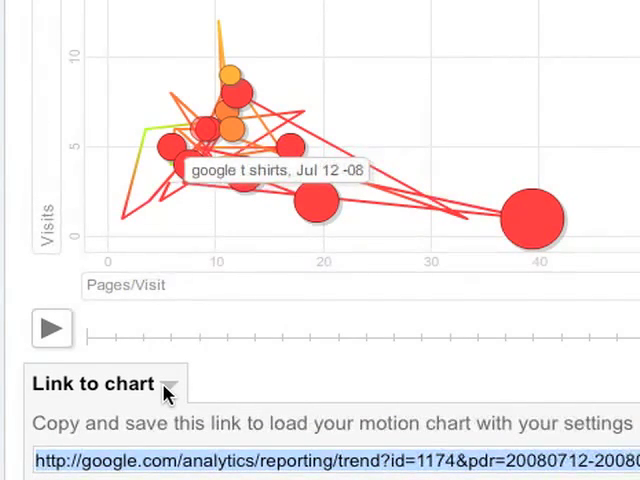
{"action": "left_click", "coordinate": [234, 60]}
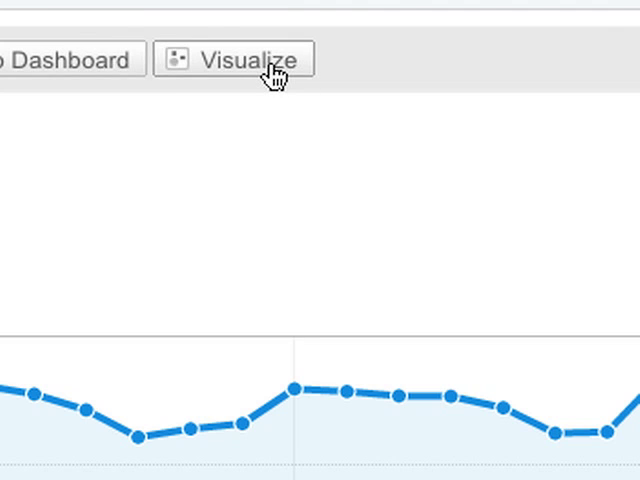